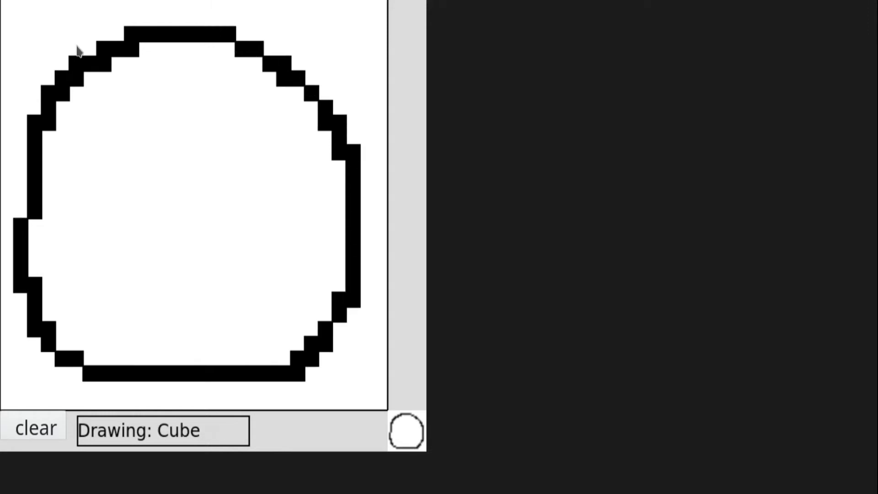
Sketch circle, triangle and rectangle outlines, clearing the canvas between attempts to read the 'Drawing:' label.
{"action": "left_click", "coordinate": [35, 428]}
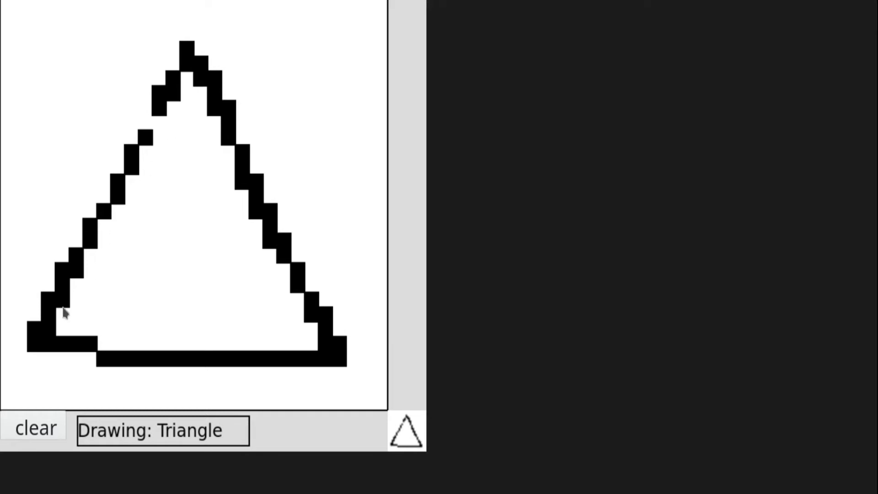
{"action": "left_click", "coordinate": [35, 429]}
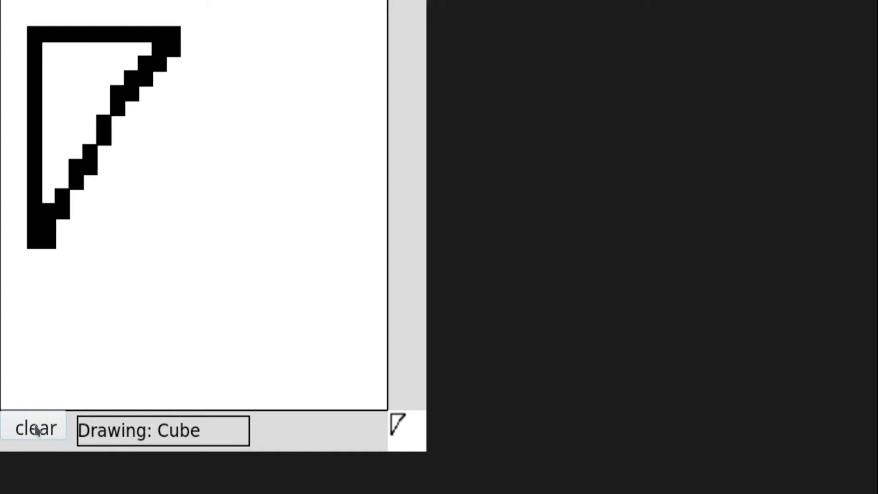
{"action": "left_click", "coordinate": [35, 429]}
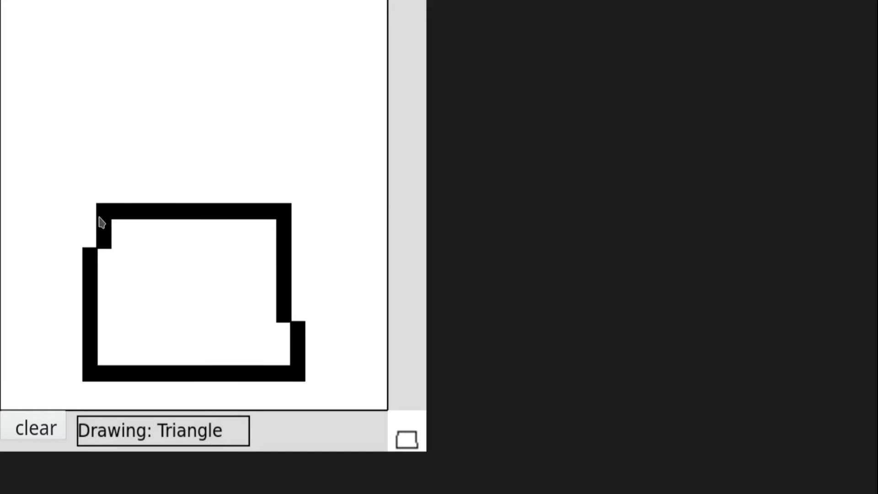
{"action": "mouse_move", "coordinate": [202, 434]}
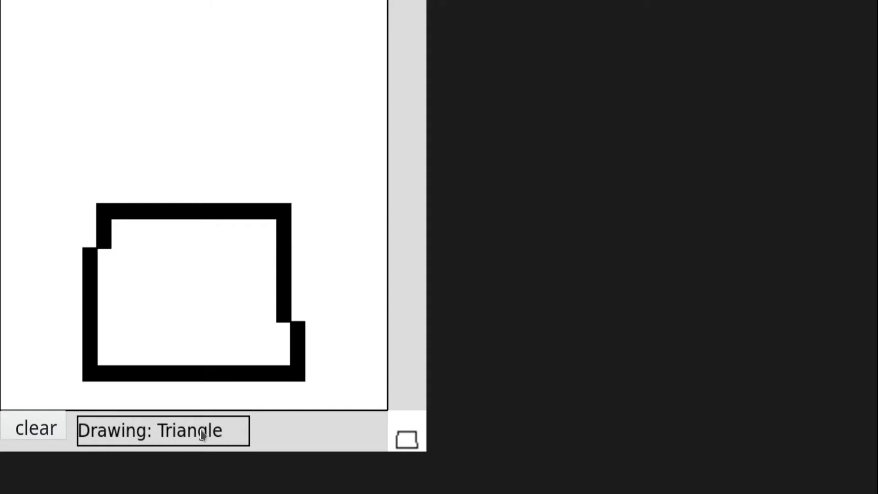
{"action": "left_click", "coordinate": [35, 429]}
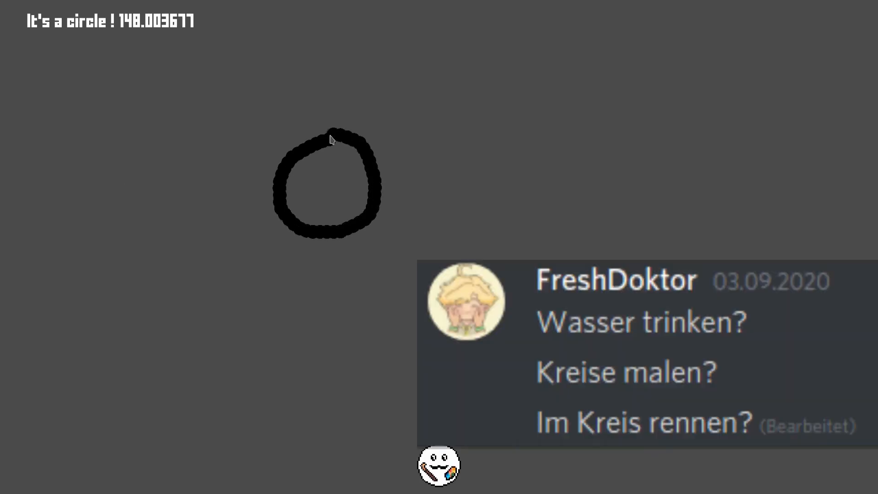
{"action": "mouse_move", "coordinate": [189, 116]}
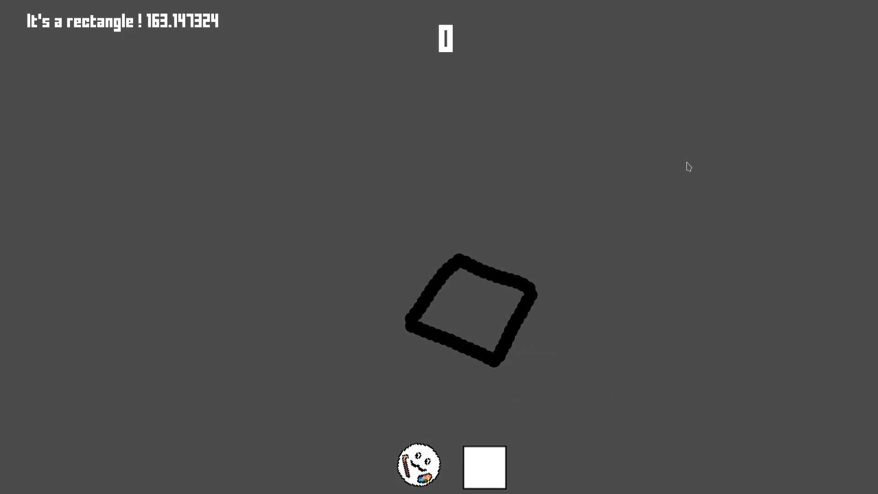
Draw a rectangle, then a freehand triangle at the triangle enemy, which reports an unknown shape.
{"action": "left_click", "coordinate": [485, 467]}
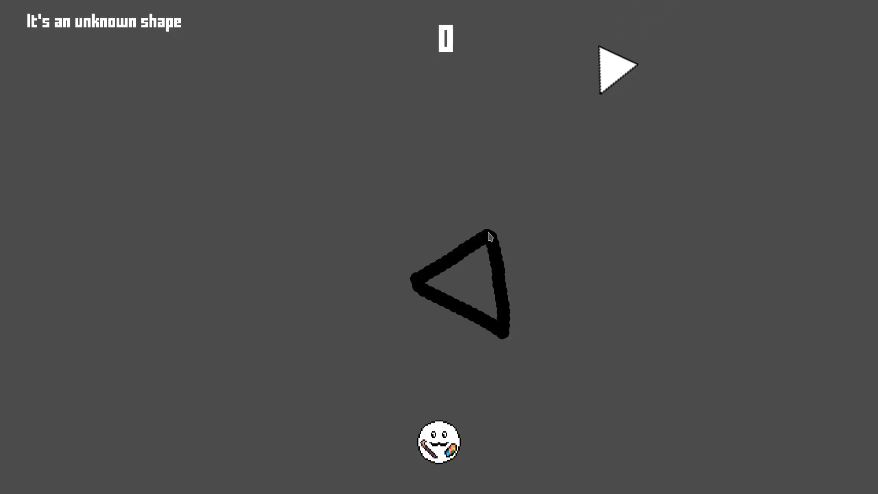